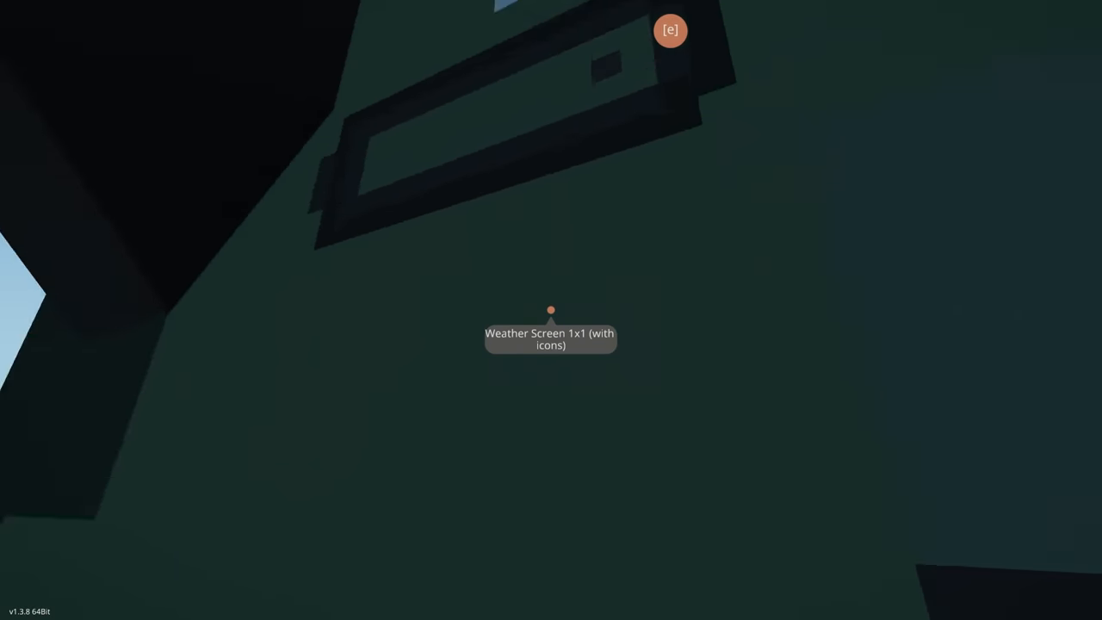
mouse_move(551, 310)
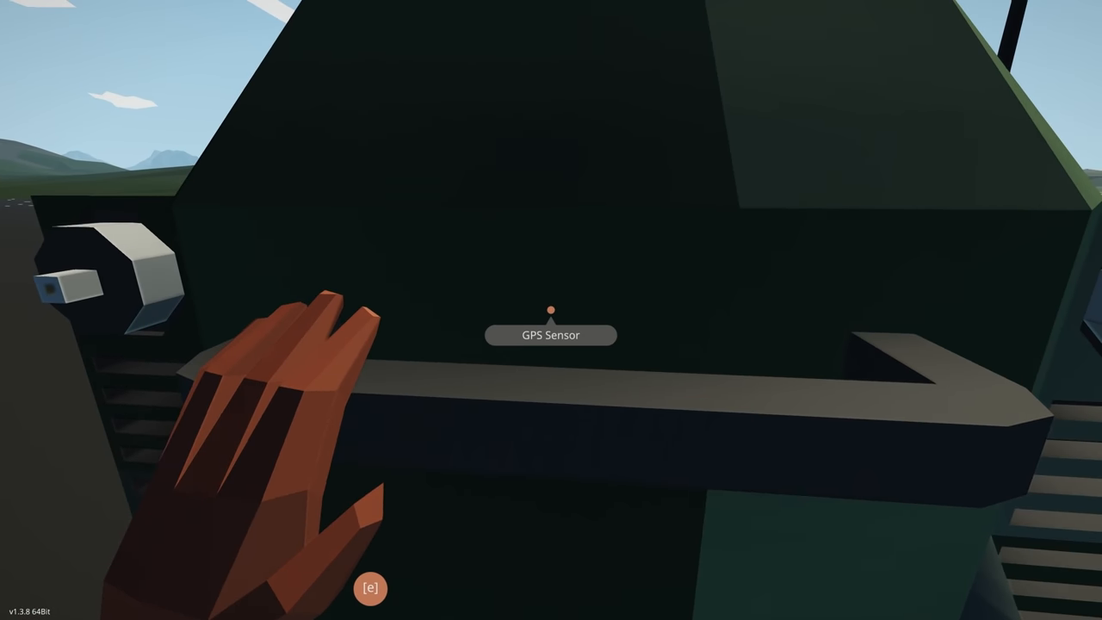
Step: Walk into the mech cockpit and sit in the Compact Pilot Seat
key(e)
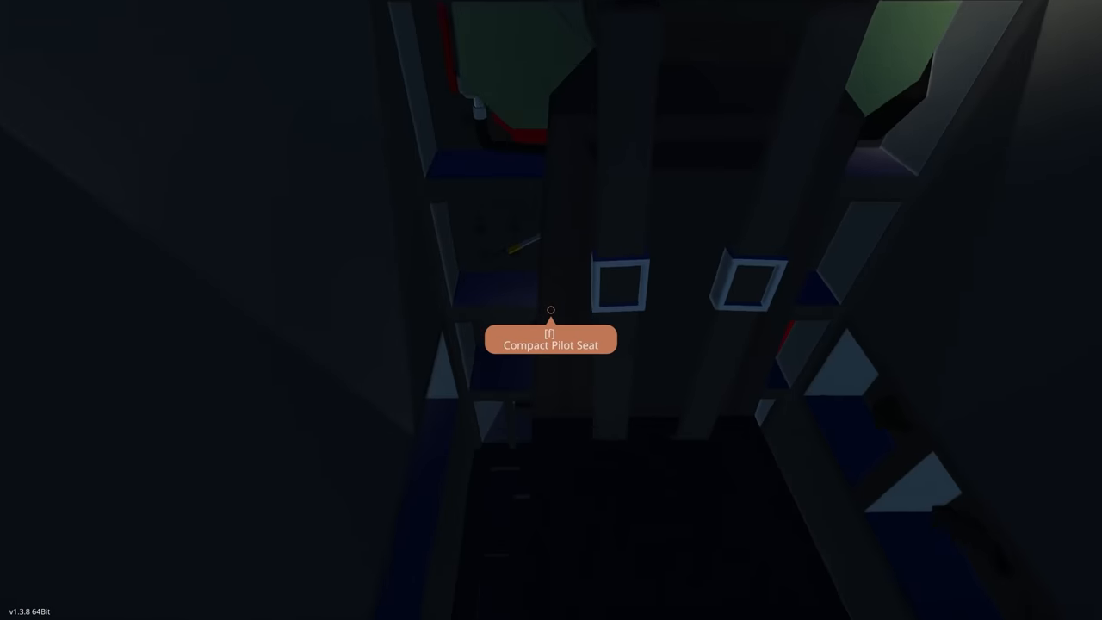
mouse_move(551, 310)
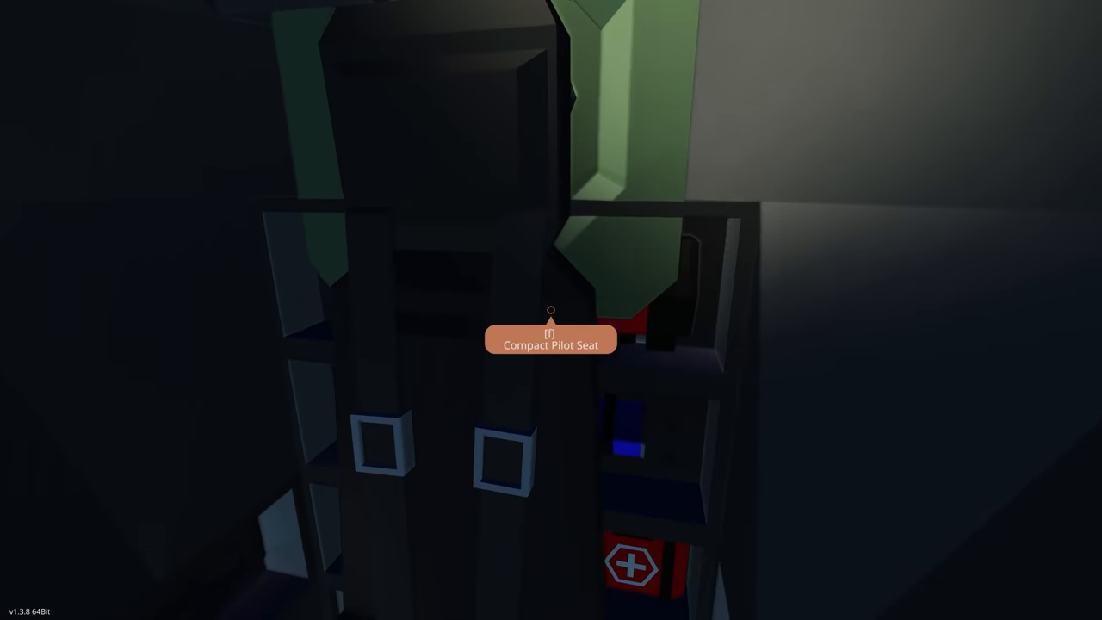
key(f)
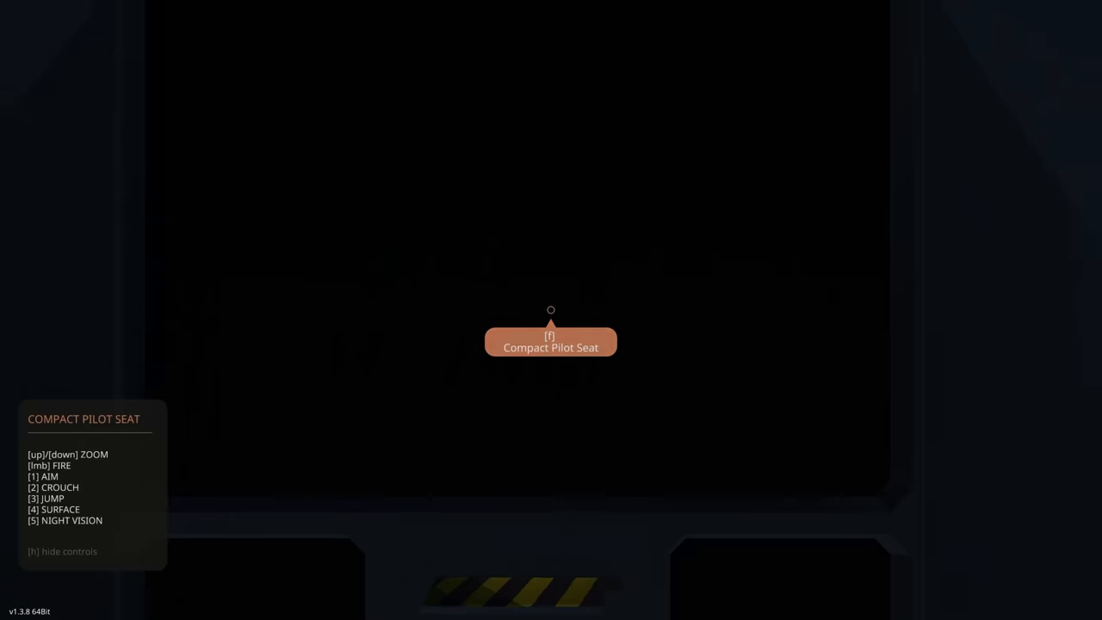
key(f)
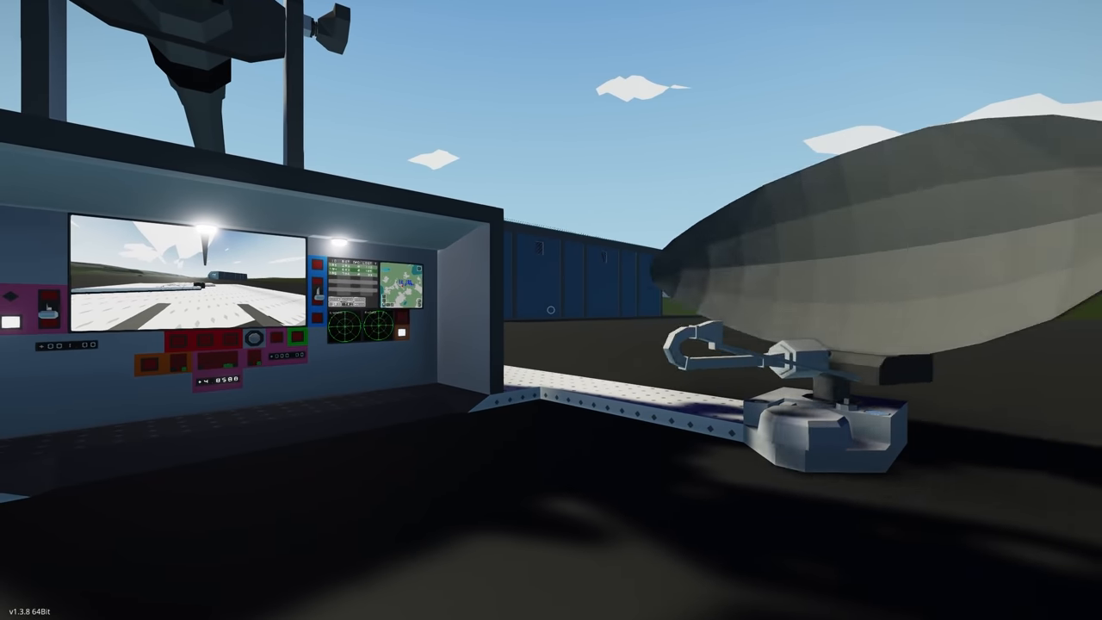
mouse_move(551, 310)
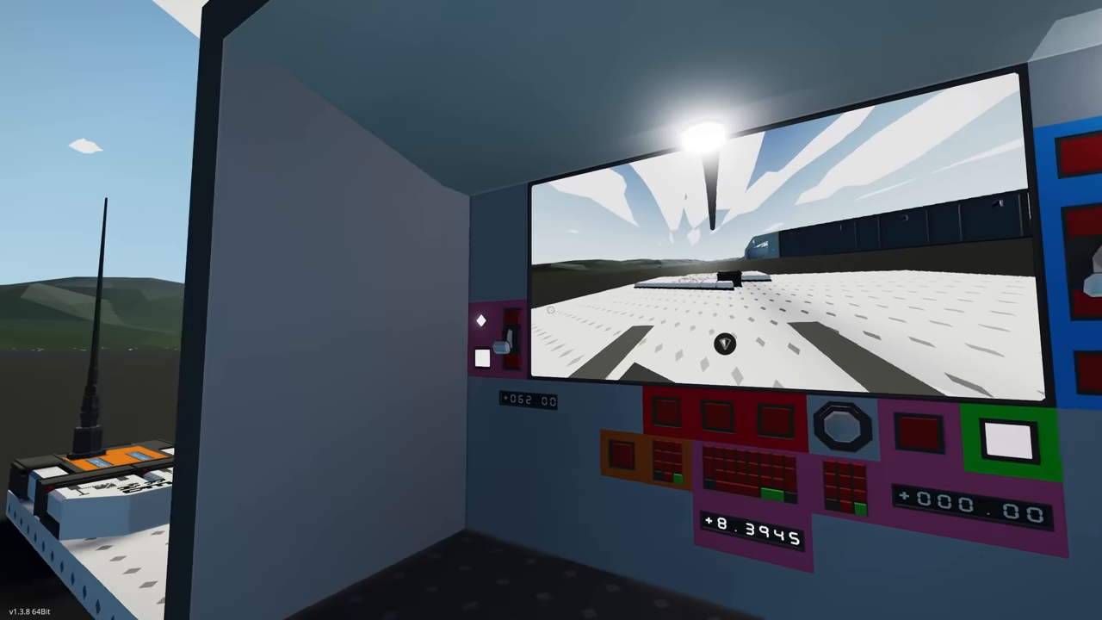
Step: Leave the seat and view target contact 101 on the horizon from the deck edge
click(530, 582)
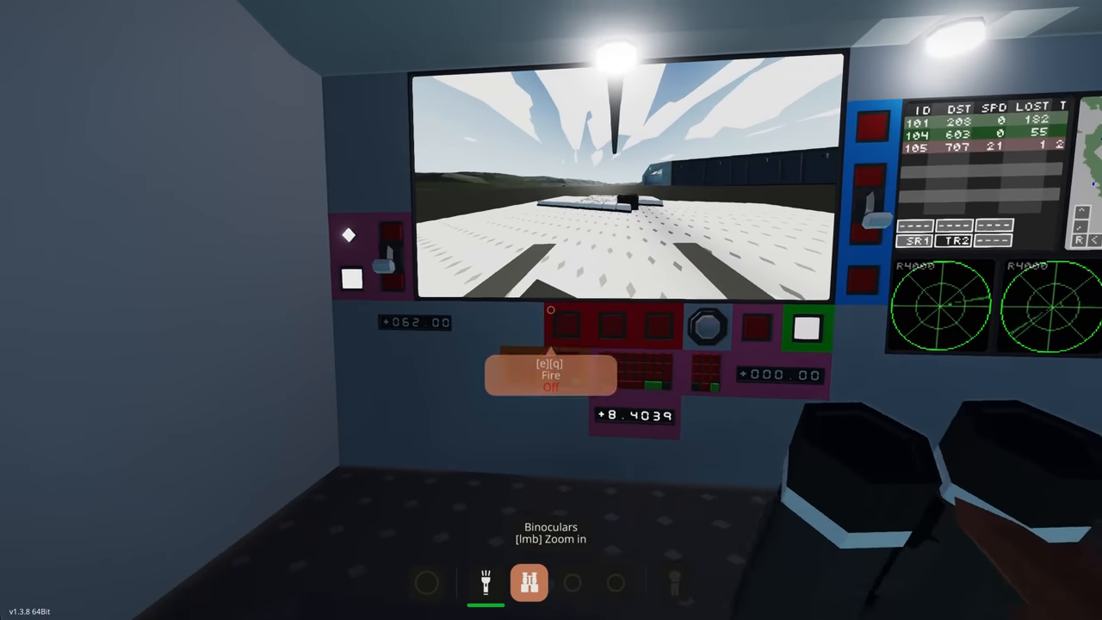
click(528, 582)
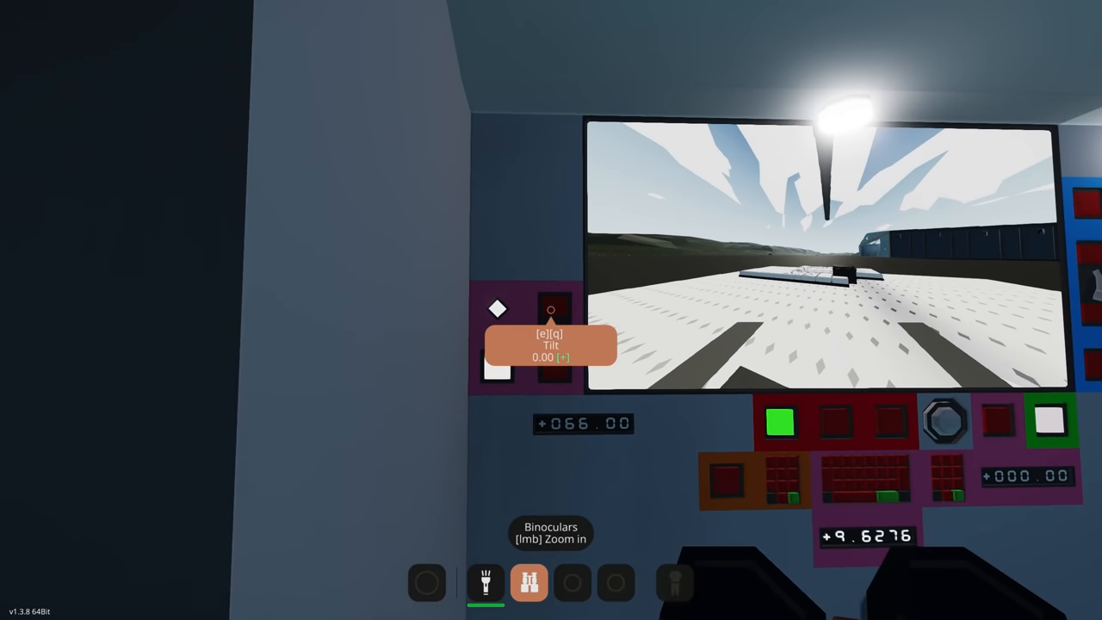
mouse_move(551, 310)
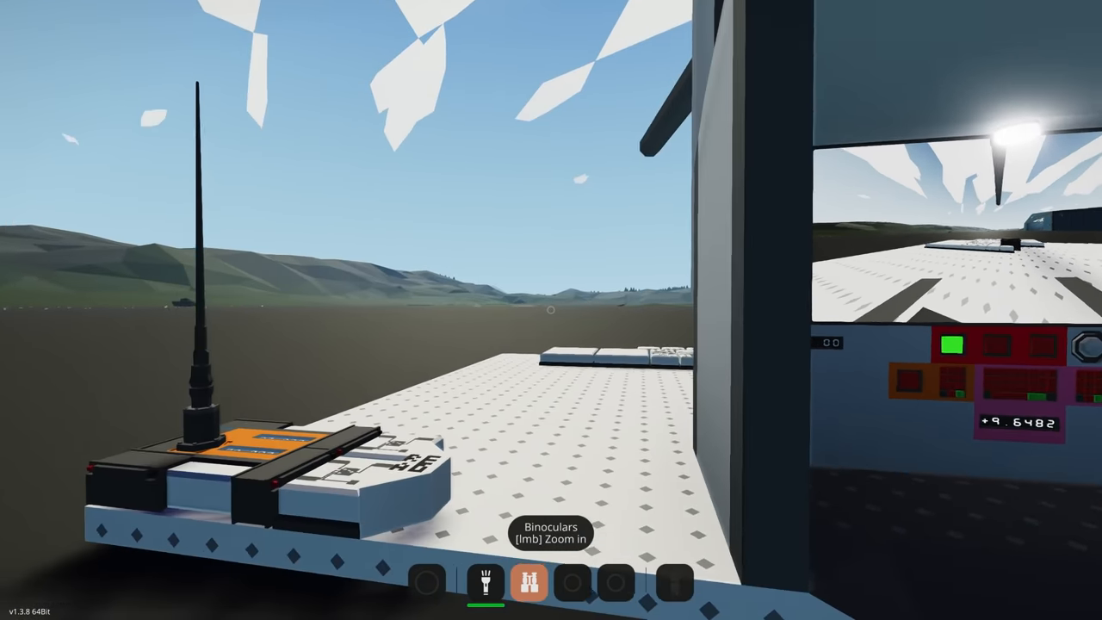
mouse_move(551, 310)
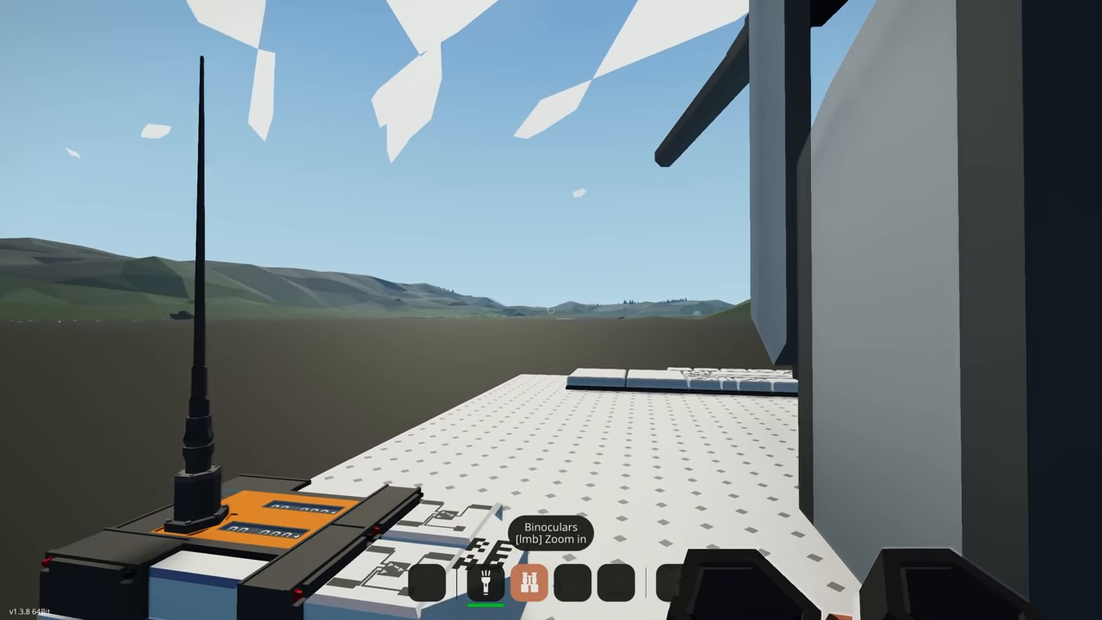
click(530, 582)
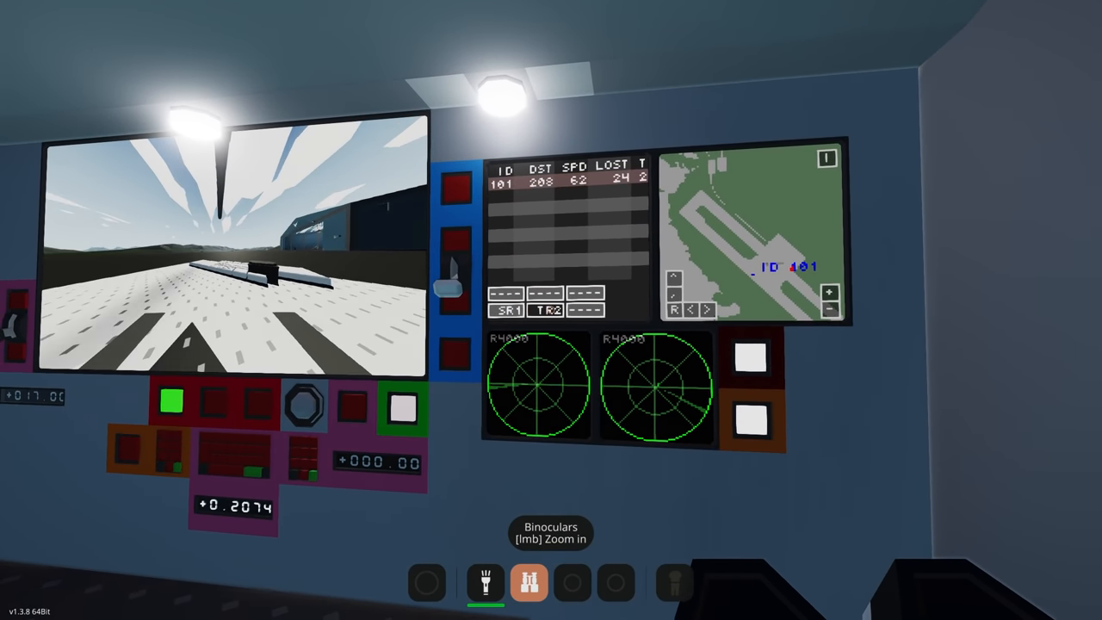
Step: Fire the auto-targeting artillery gun at contact 101 and watch the tank explode
click(529, 582)
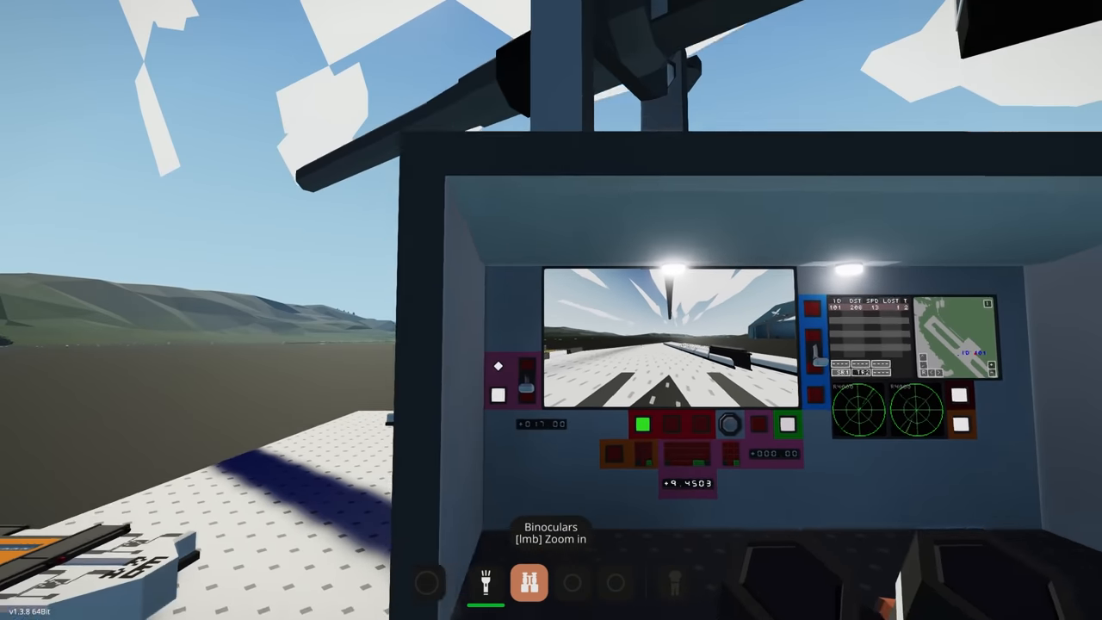
mouse_move(551, 310)
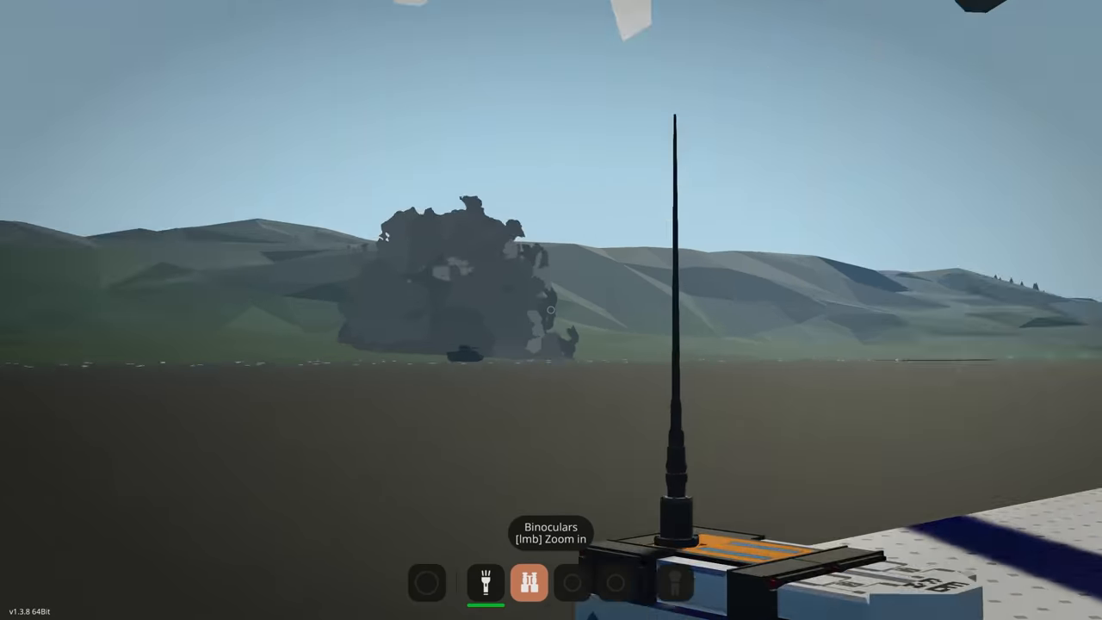
mouse_move(551, 310)
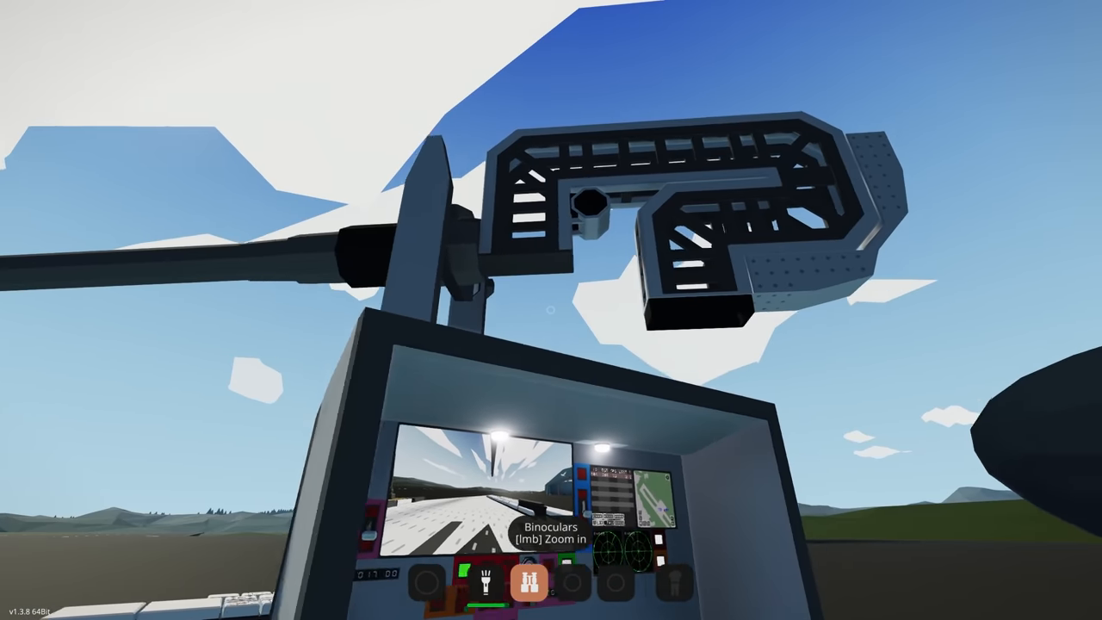